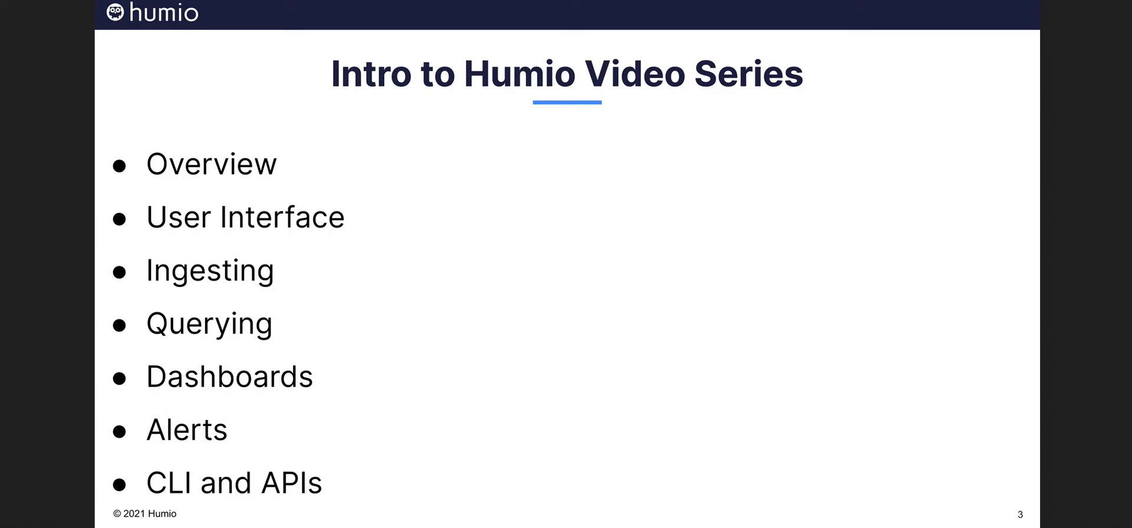
- Sign in as 'gee' and open Manage Your Account from the profile menu
key("Right")
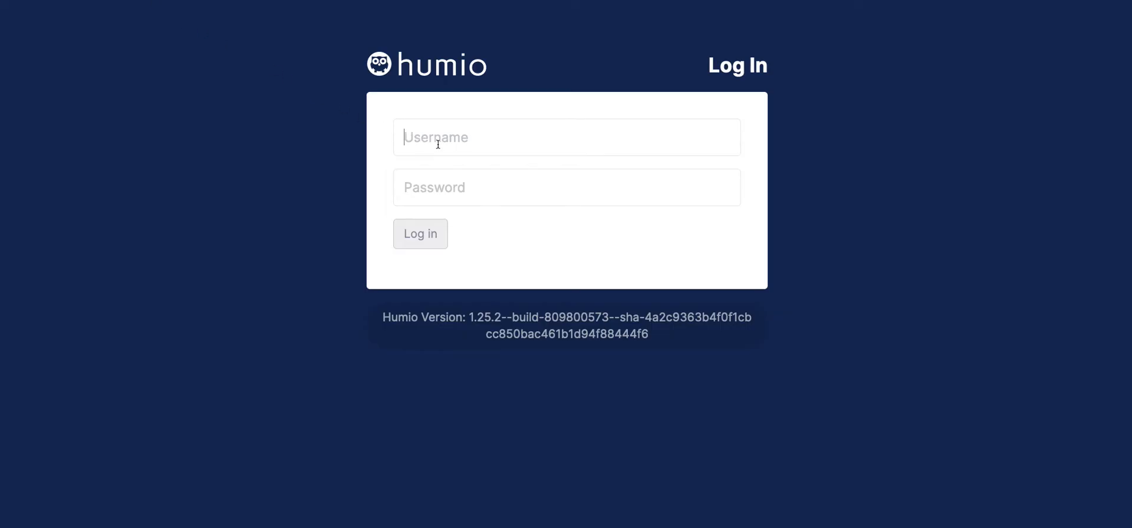
type("gee")
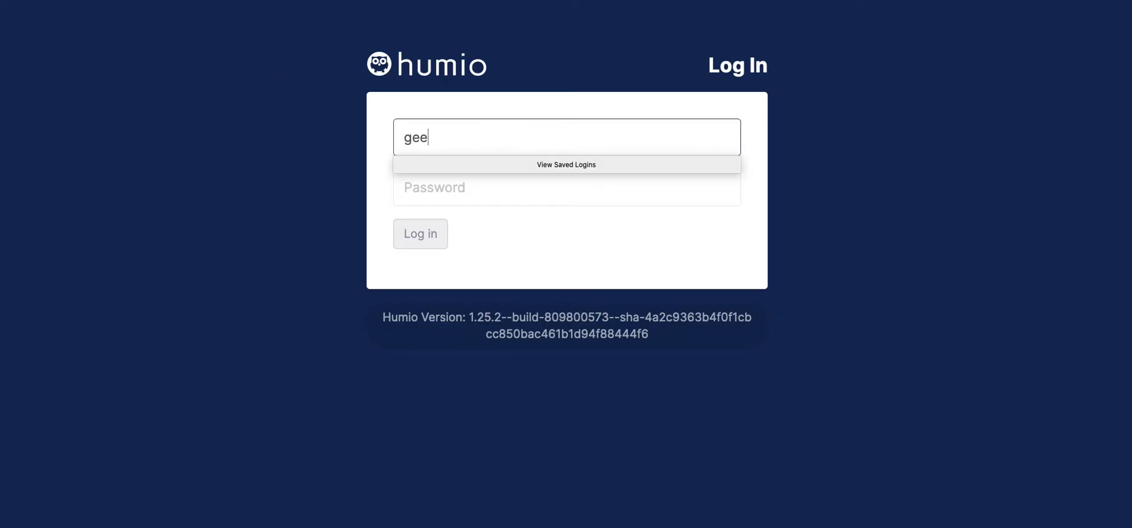
type("•••••")
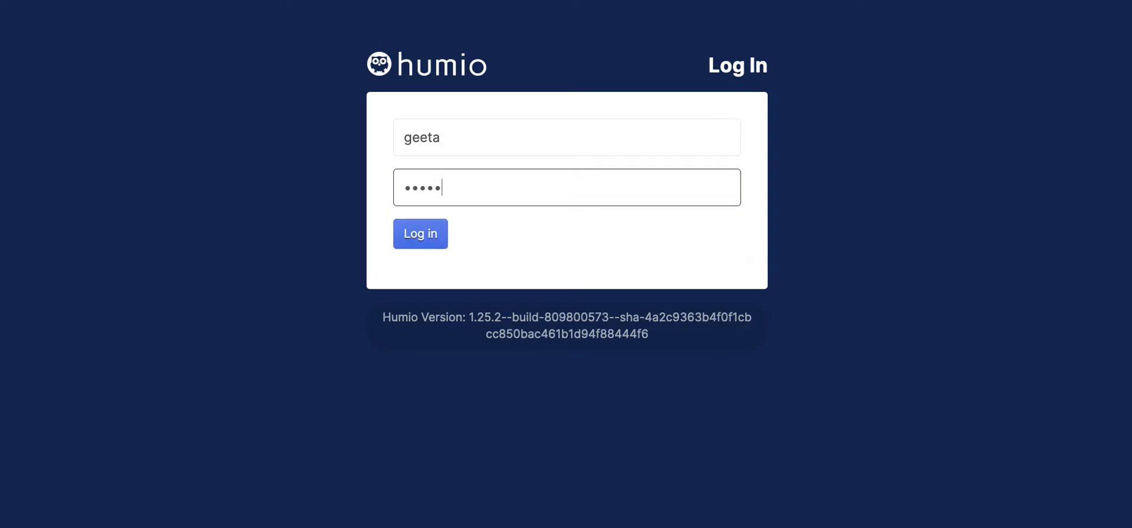
left_click(420, 234)
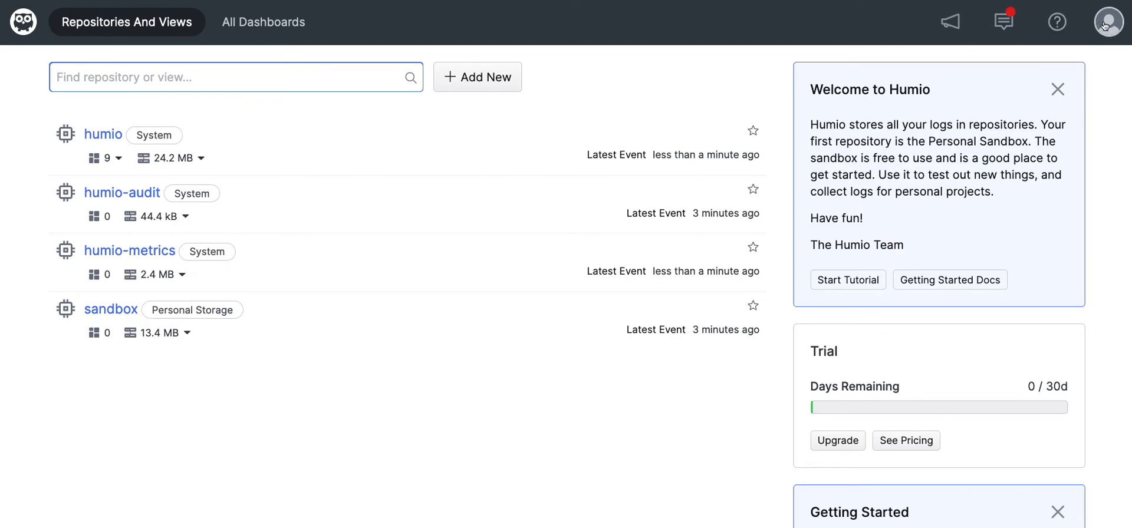
left_click(1109, 20)
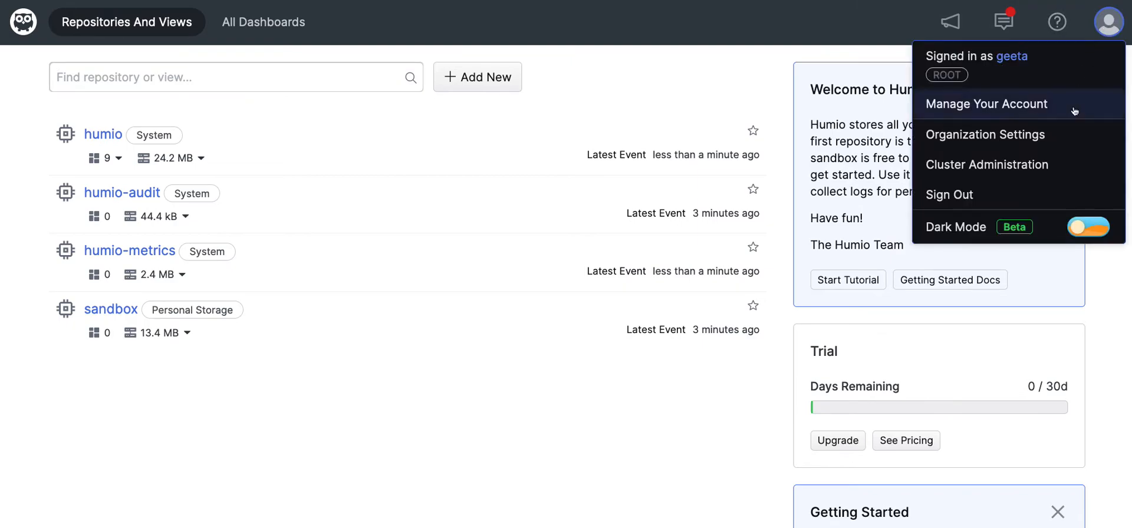
left_click(986, 104)
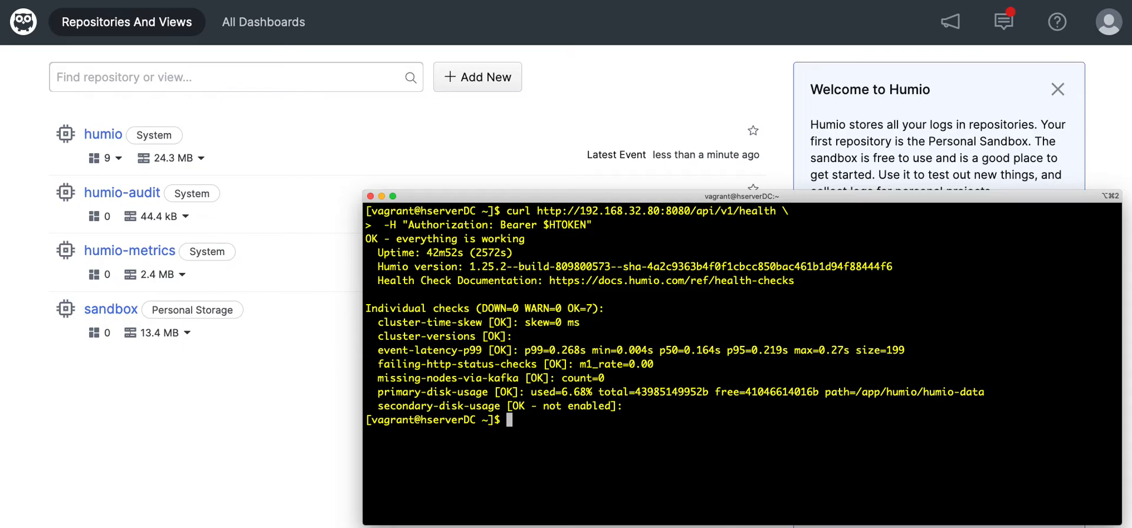
- Type a curl request to the server's /api/v1/health endpoint with the bearer token
type("c")
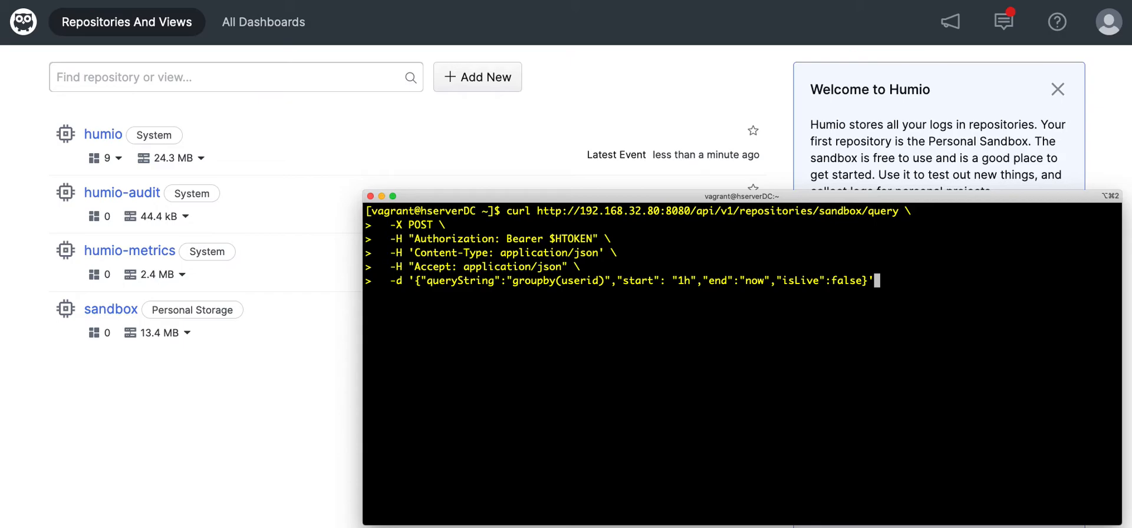
- Submit the groupby(userid) last-hour query to the sandbox repository endpoint
key("Enter")
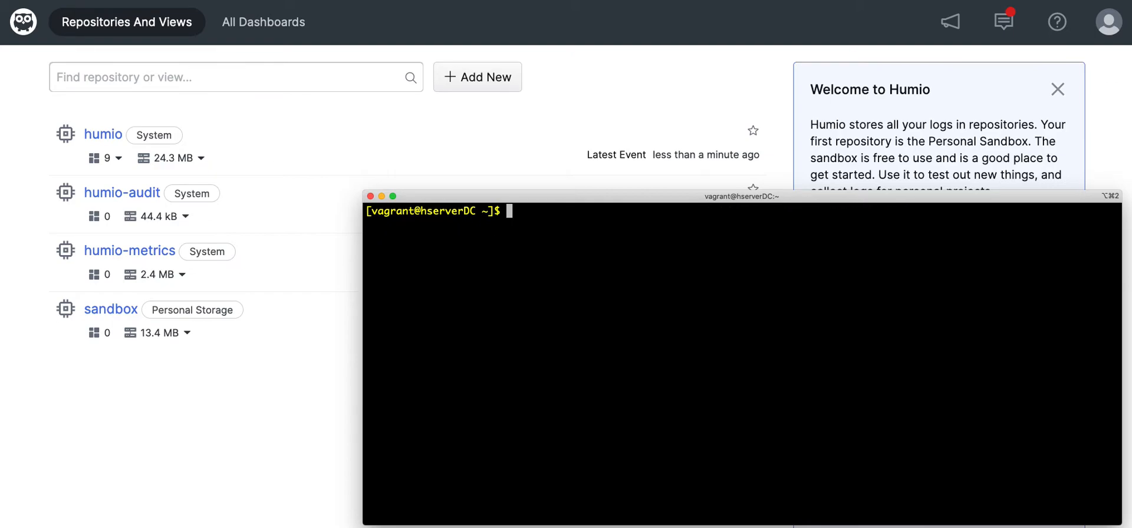
mouse_move(657, 78)
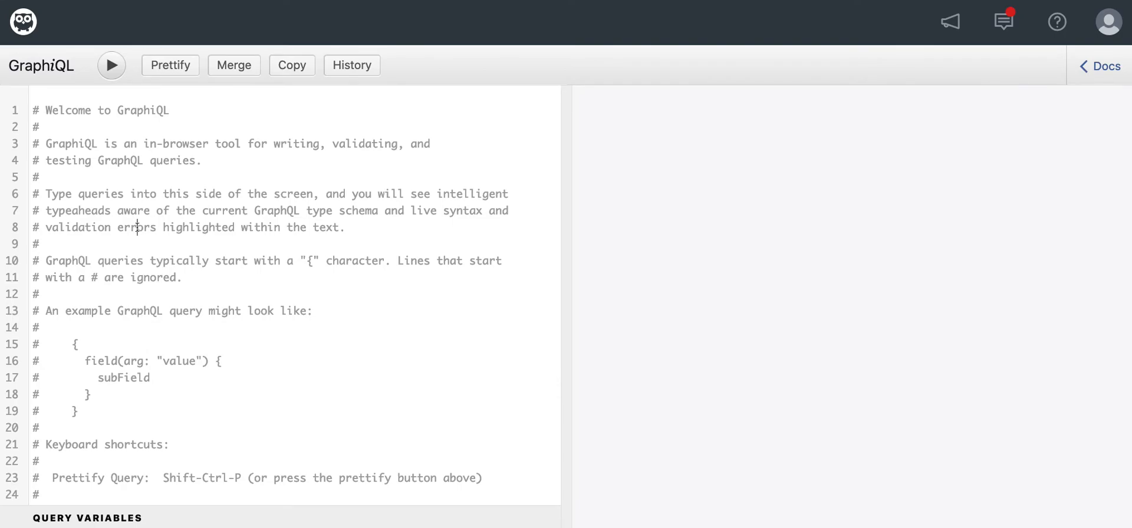
- Replace the GraphiQL welcome text with query{ accounts{ username } } using autocomplete
key("ctrl+a")
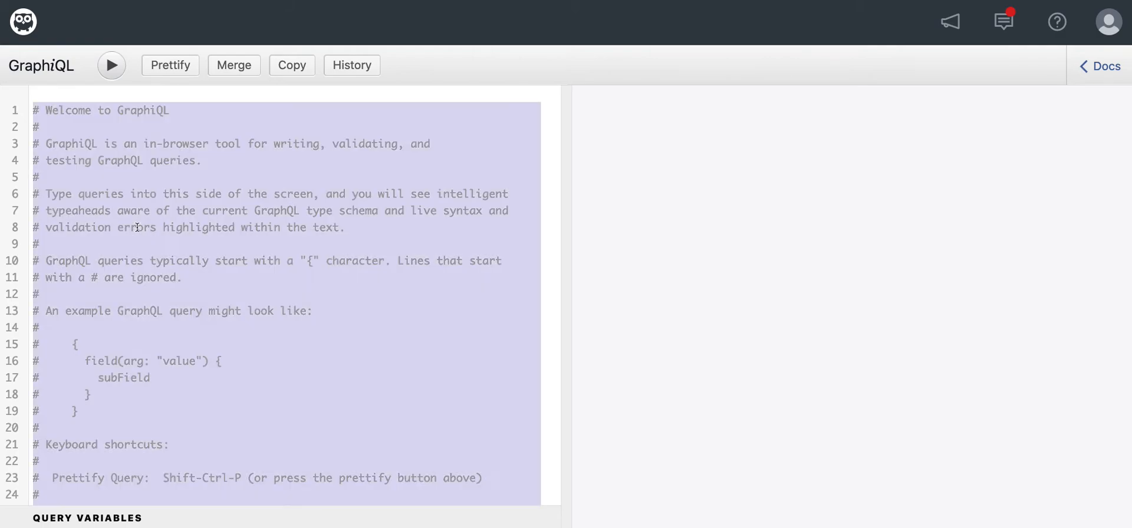
type("q")
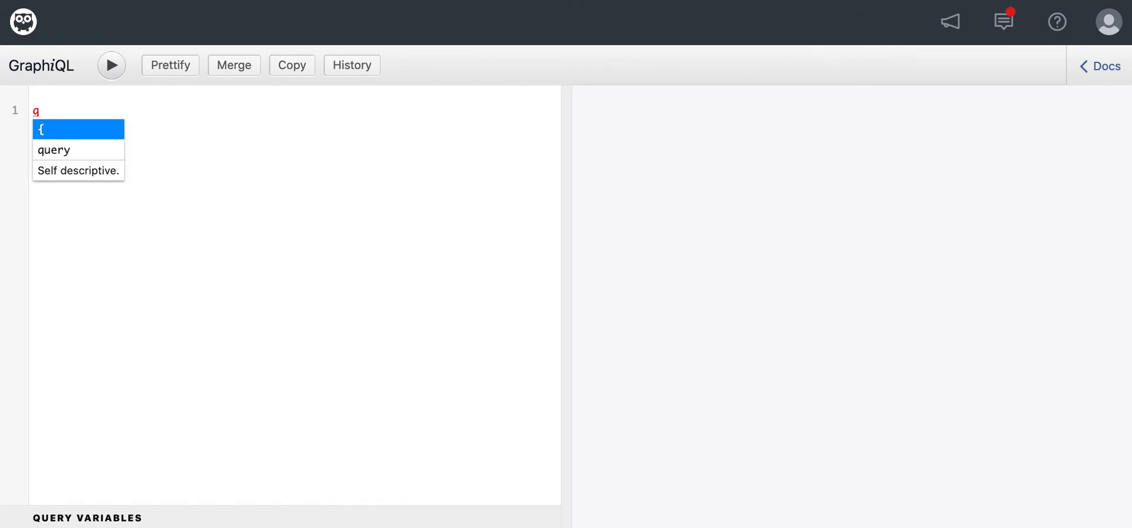
left_click(52, 150)
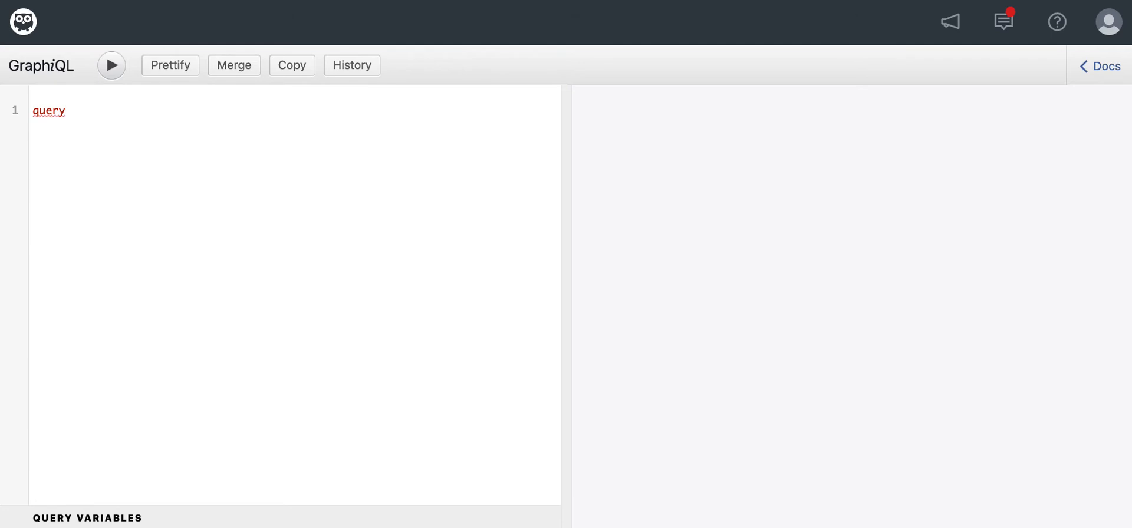
type("{")
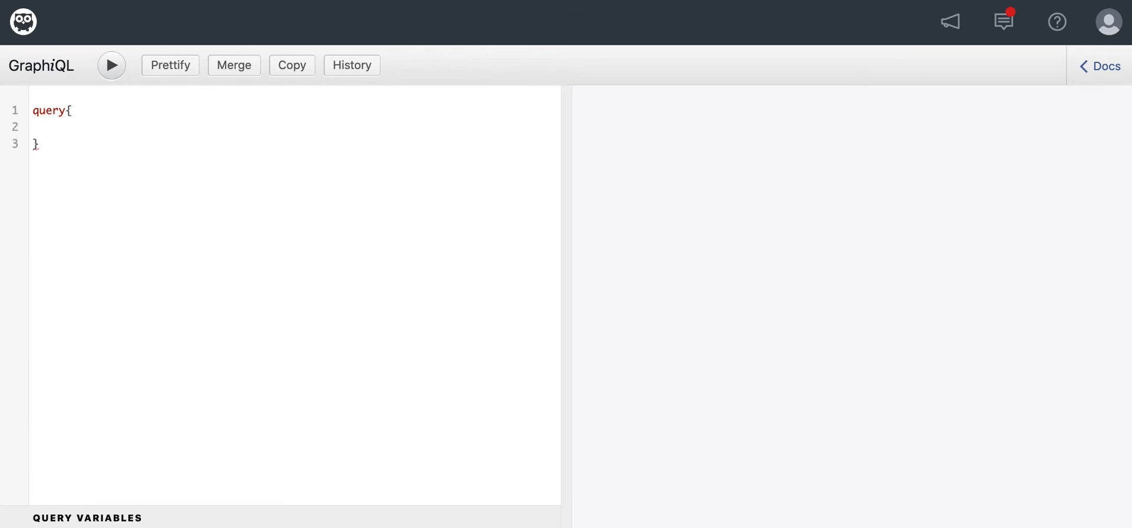
type("acc")
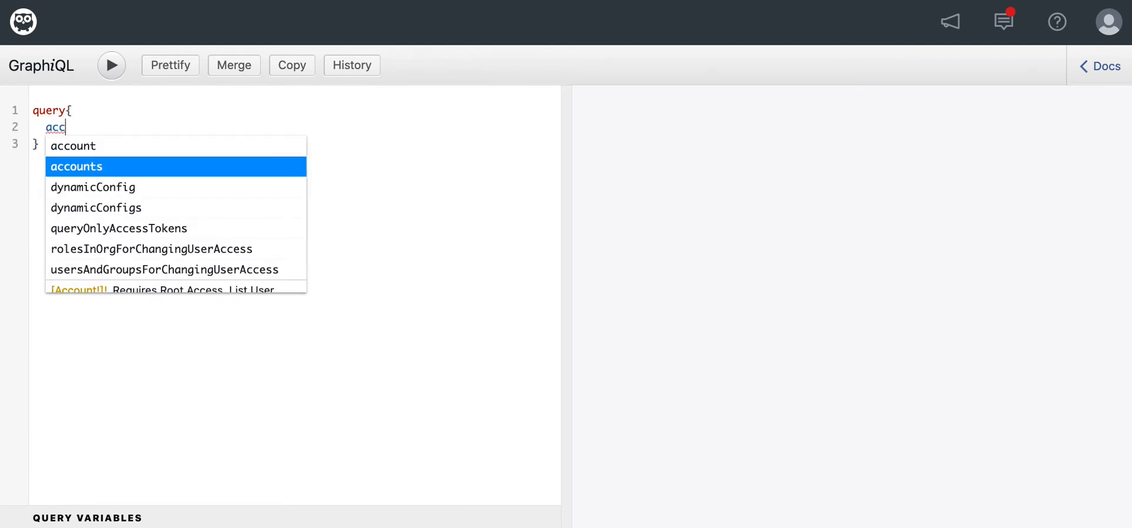
left_click(75, 166)
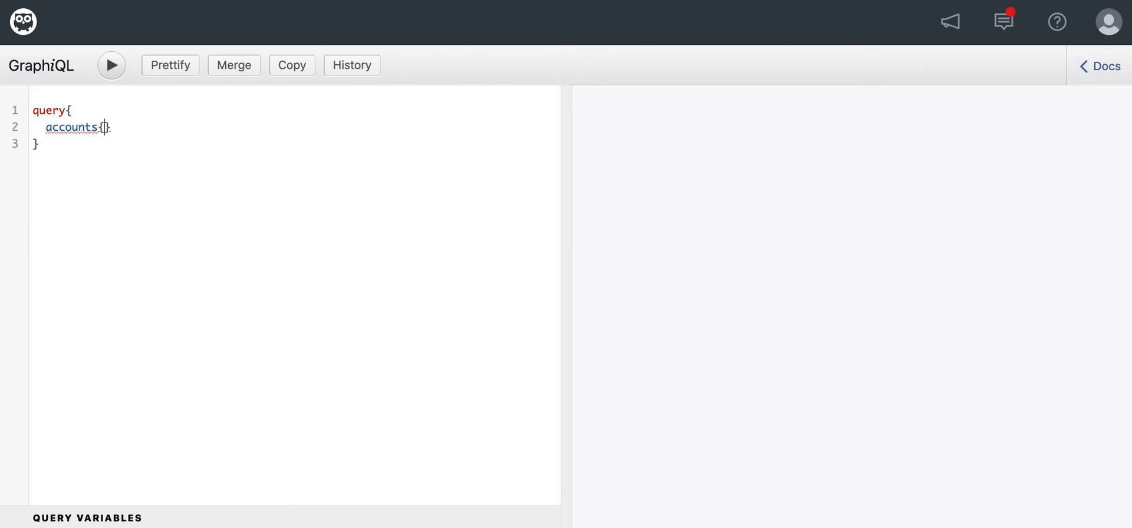
type("user")
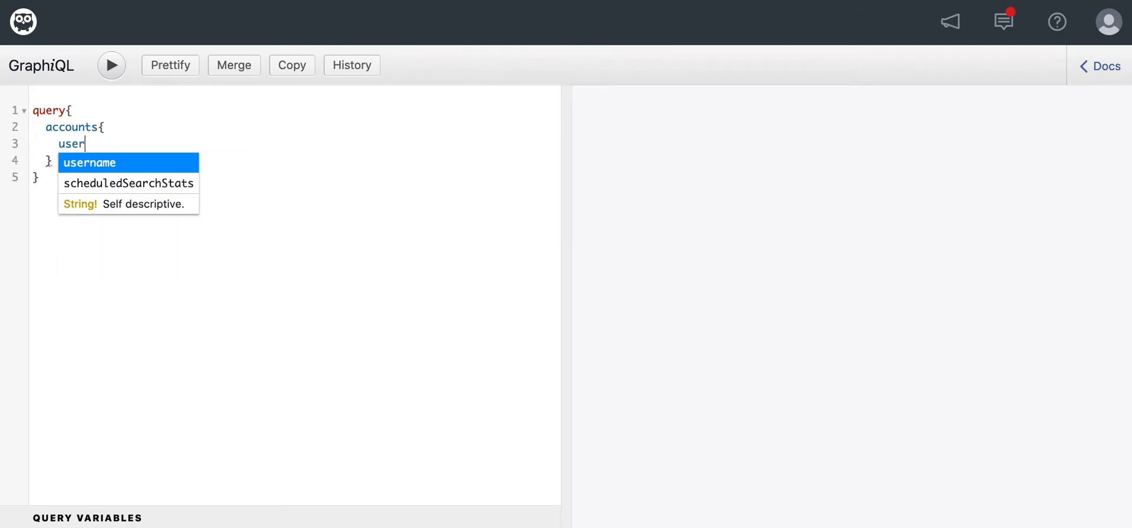
mouse_move(112, 166)
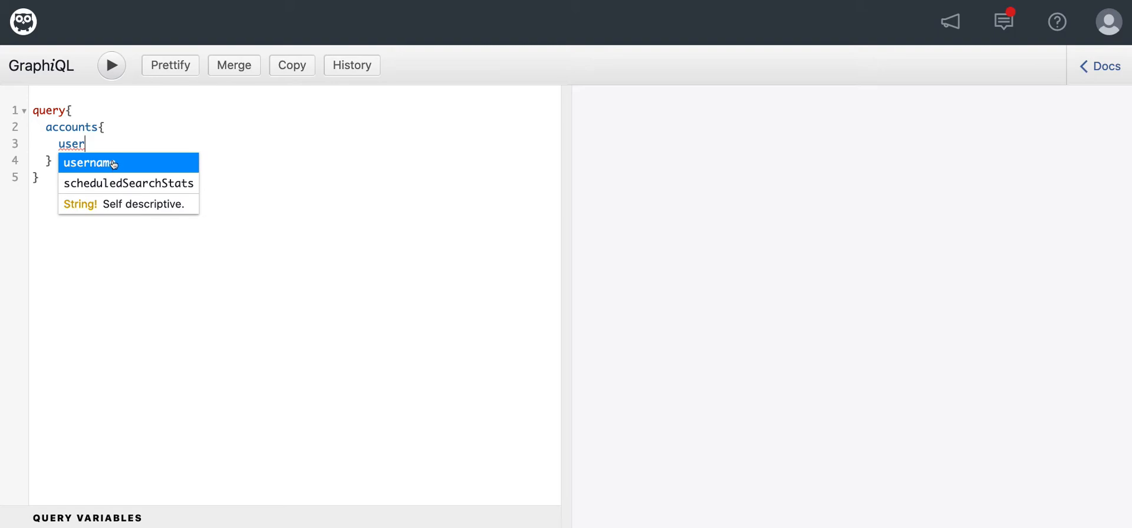
left_click(111, 65)
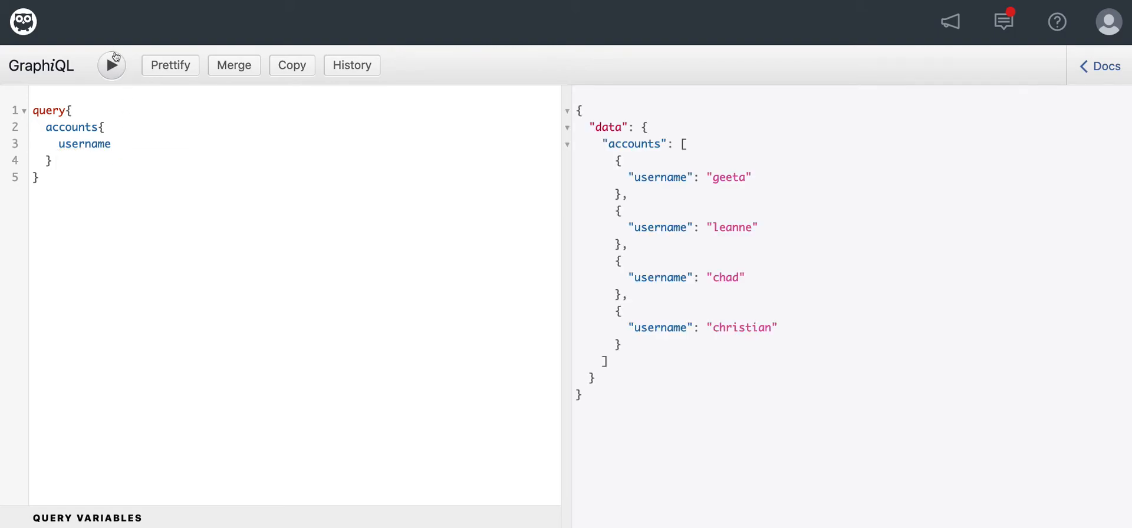
mouse_move(188, 112)
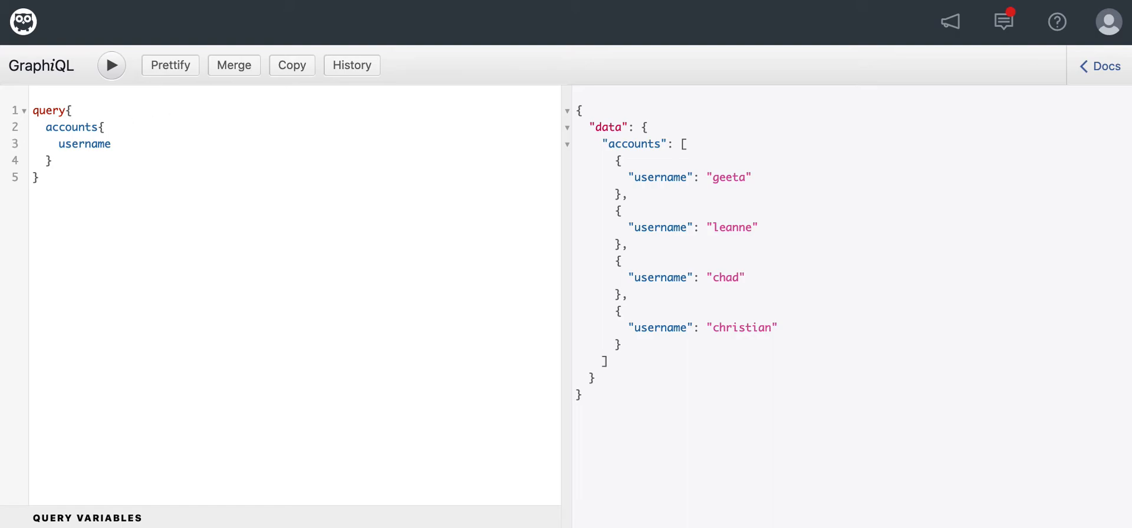
mouse_move(97, 152)
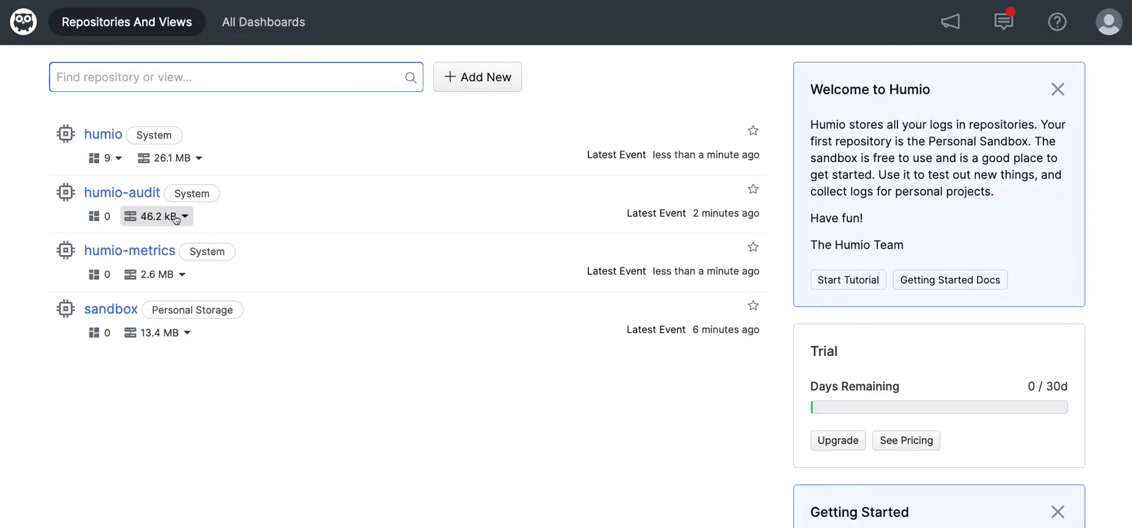
- Go to the sandbox repository's Settings and choose Event Forwarding under Egress
left_click(109, 309)
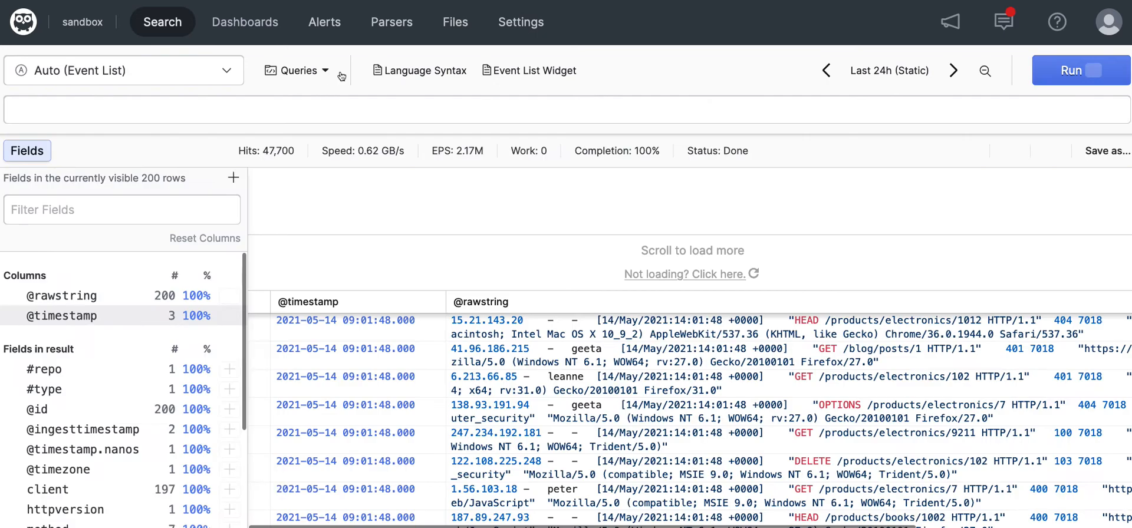
left_click(521, 21)
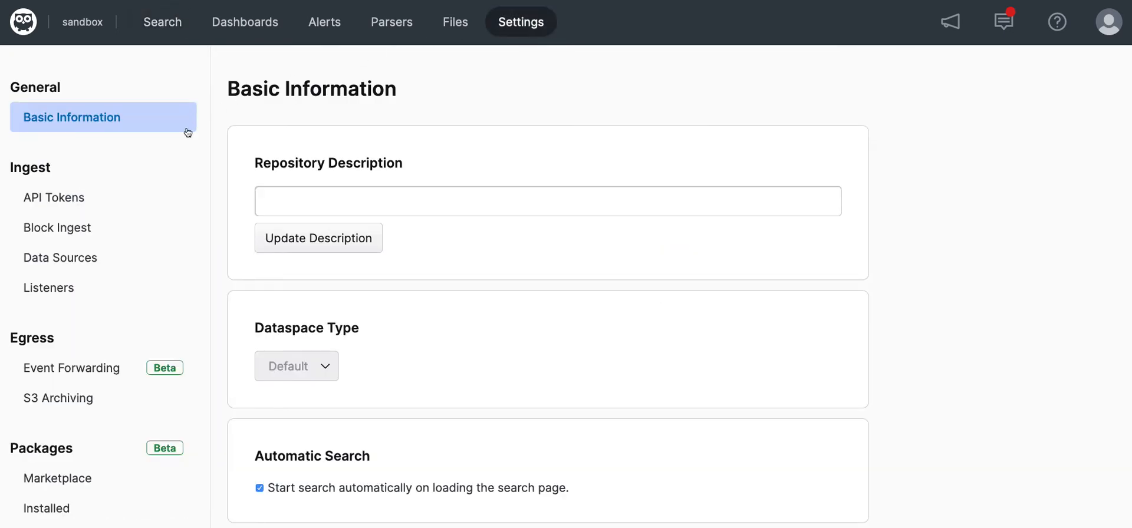
mouse_move(93, 366)
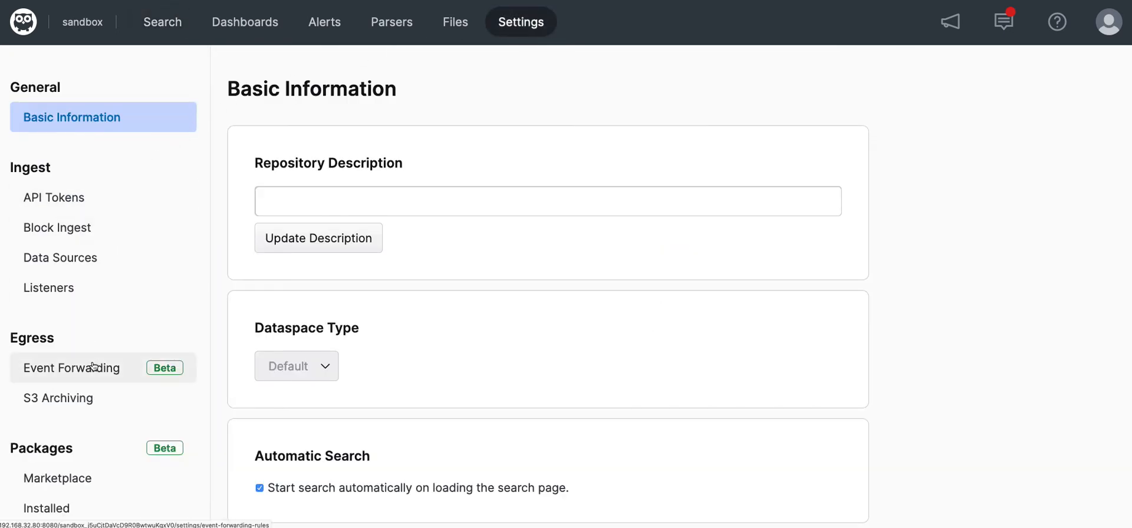
left_click(71, 368)
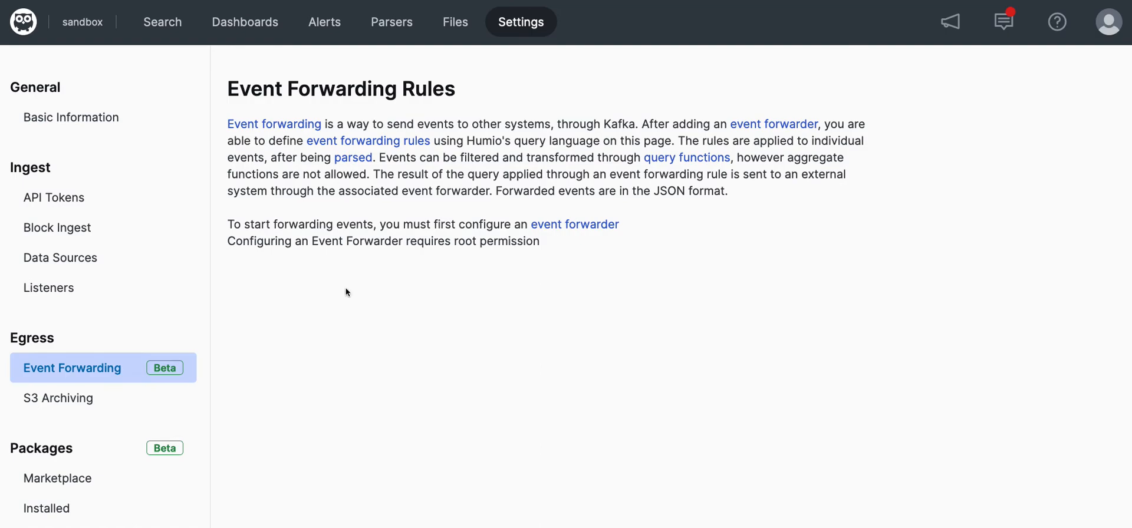
mouse_move(219, 126)
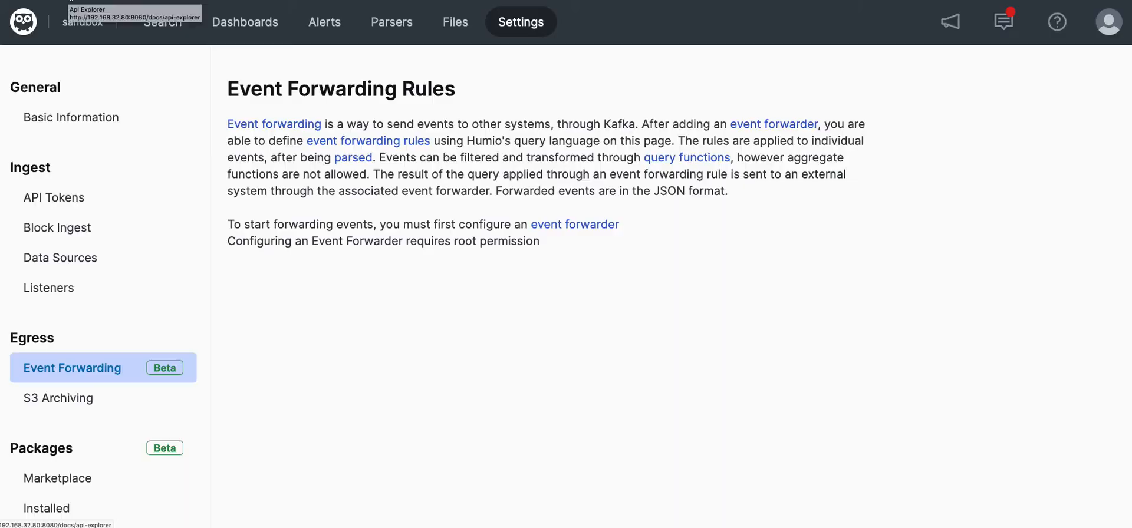
- Run the createKafkaEventForwarder mutation for SandboxForwarder in the API Explorer
left_click(137, 15)
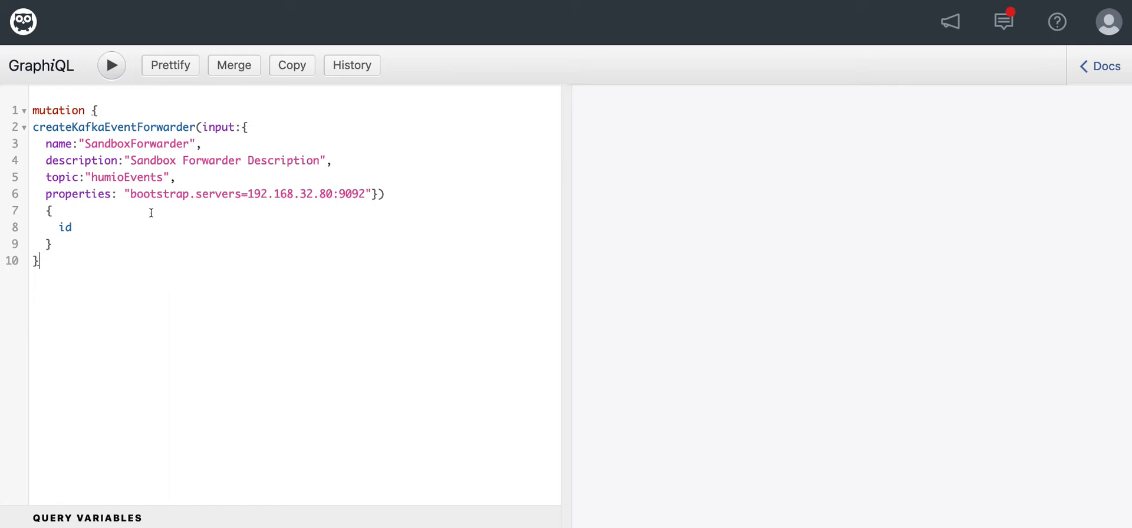
left_click(113, 66)
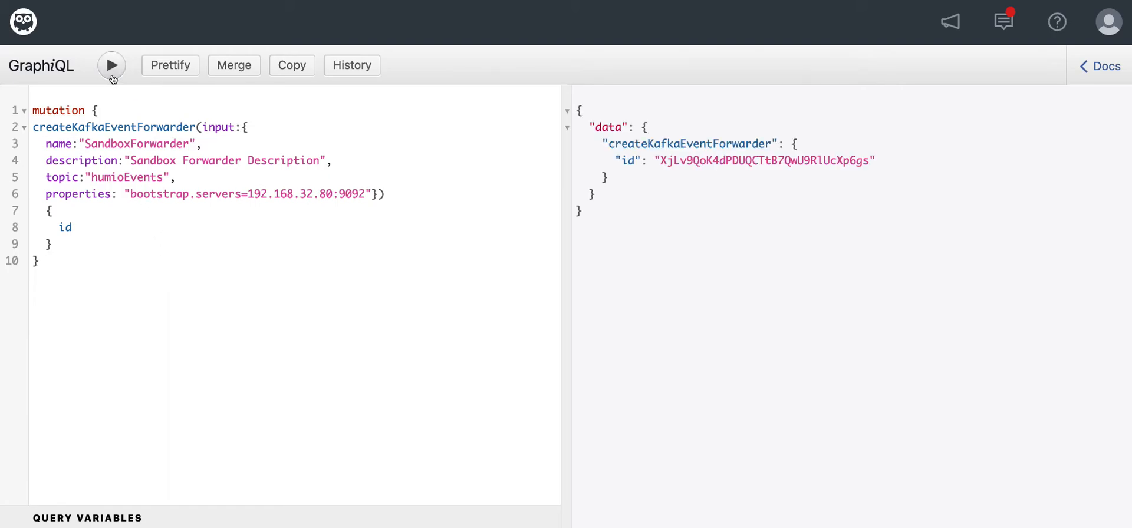
mouse_move(120, 18)
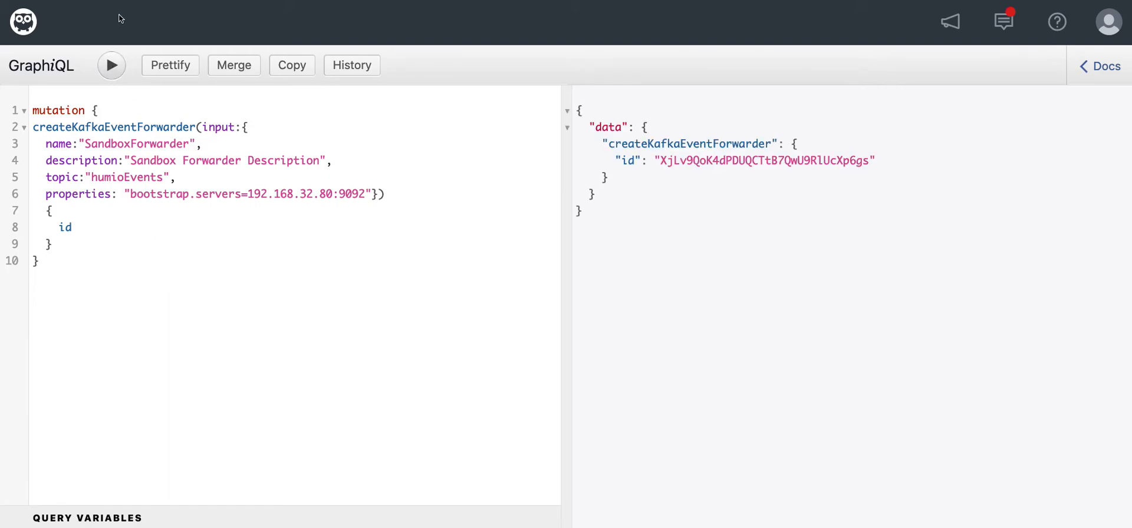
mouse_move(147, 8)
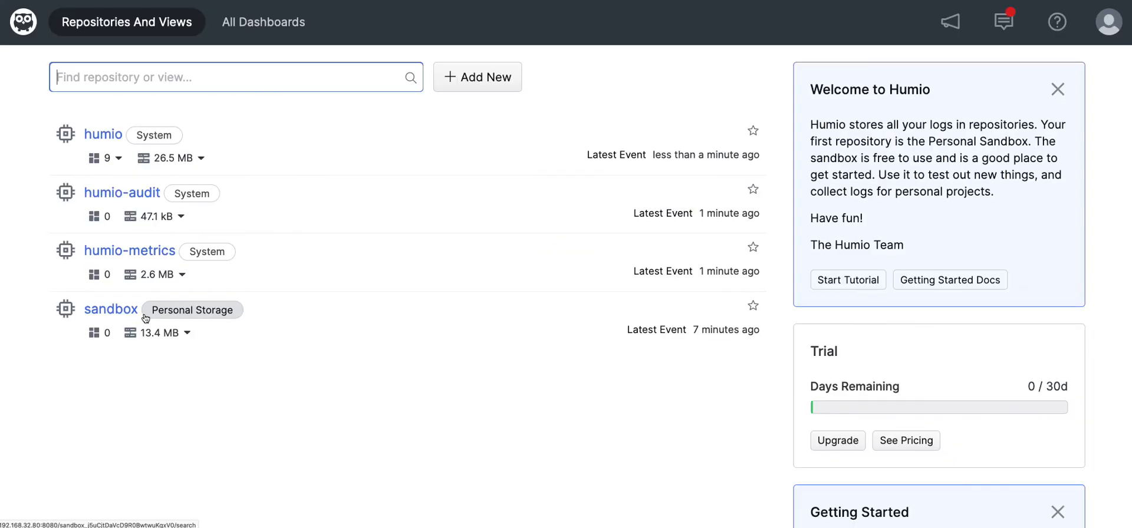
- Add a sandbox event forwarding rule forwarded through SandboxForwarder
left_click(111, 308)
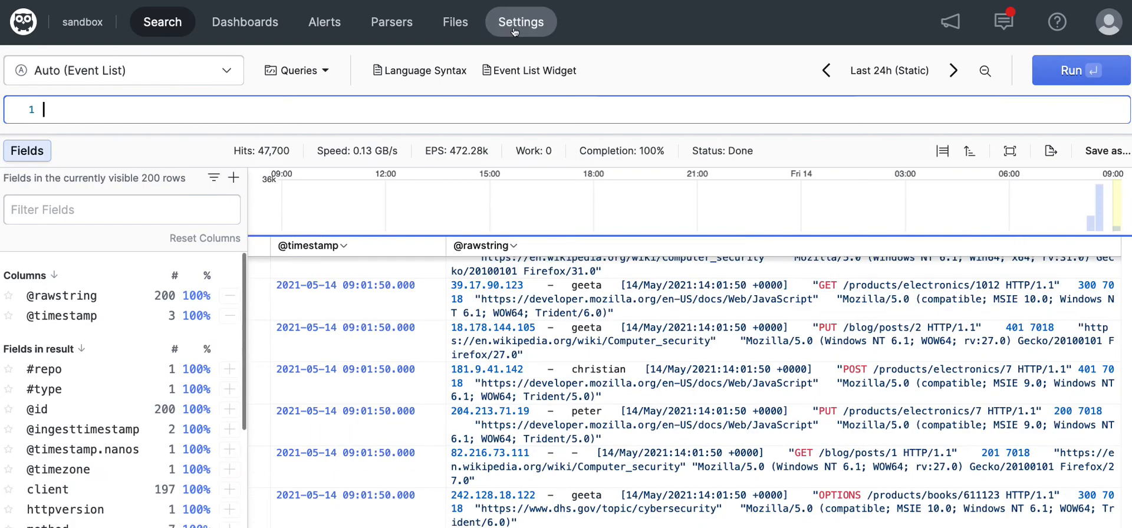
left_click(520, 22)
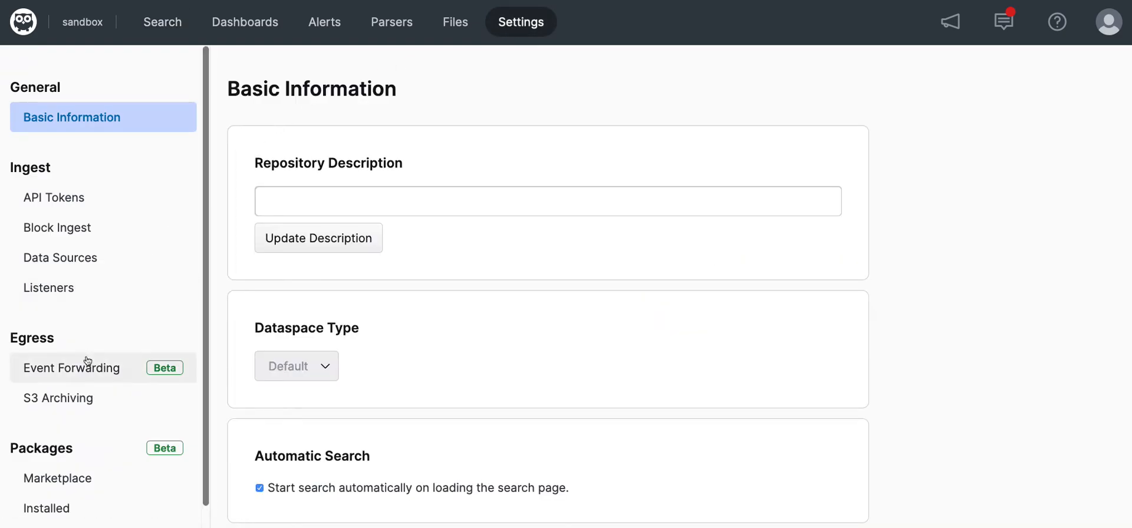
left_click(71, 368)
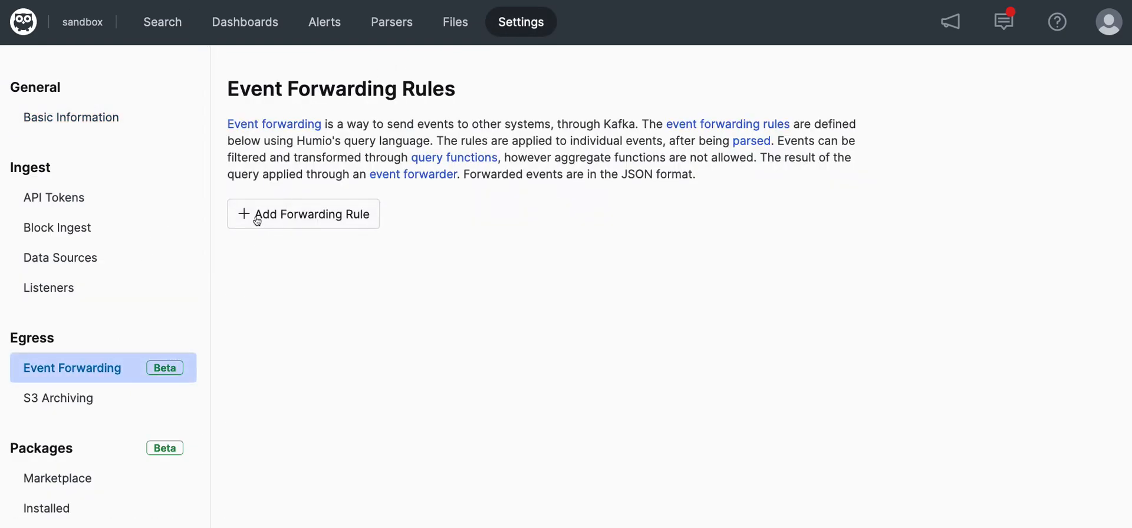
left_click(303, 214)
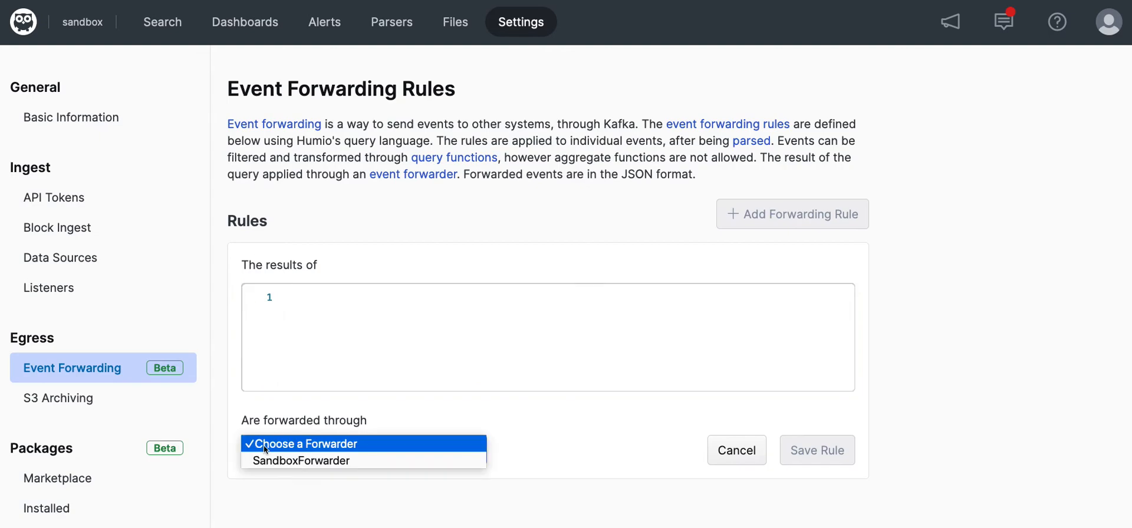
left_click(301, 460)
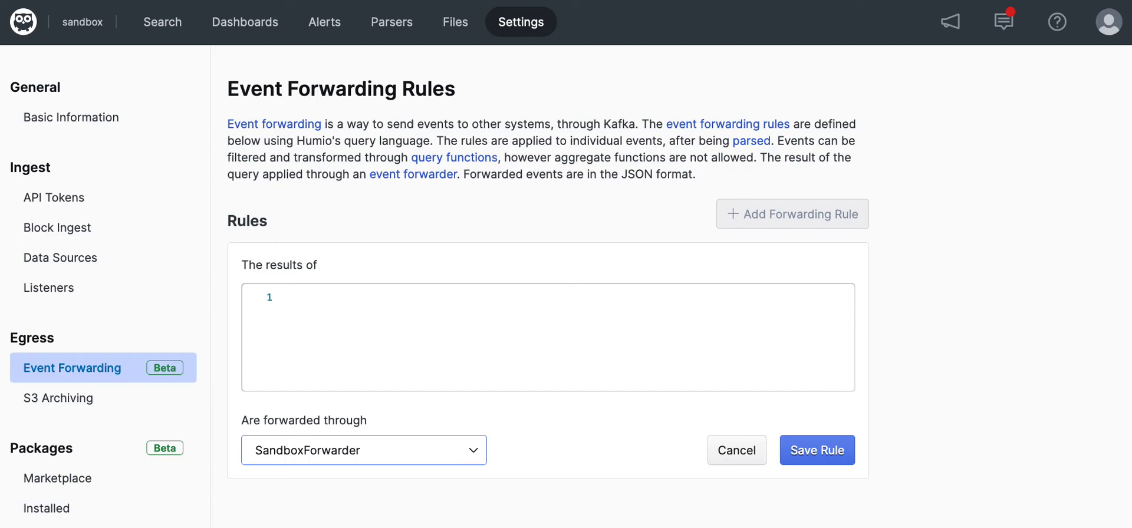
mouse_move(164, 81)
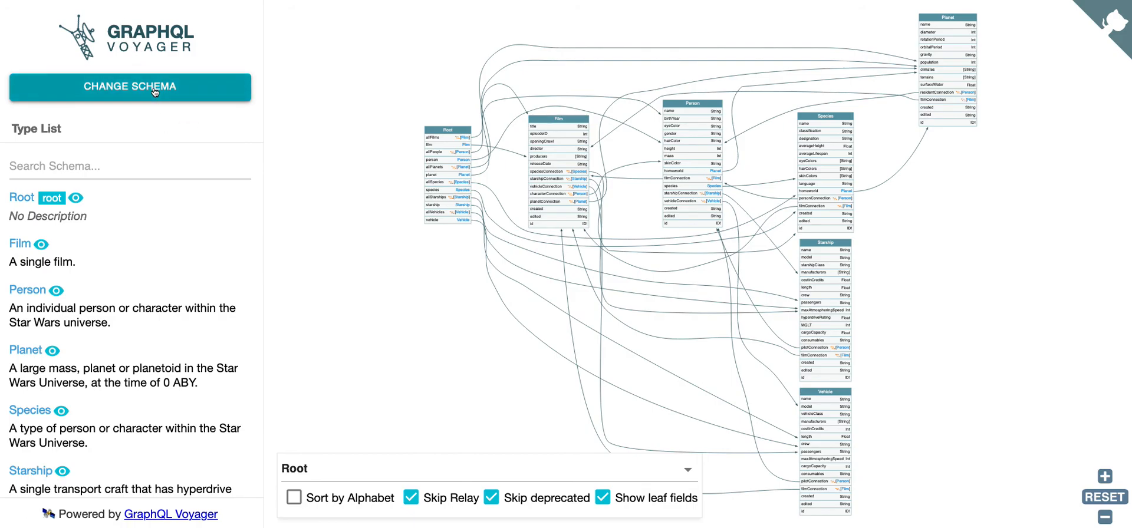
- Copy the introspection query from Voyager's Change Schema Introspection tab
left_click(154, 87)
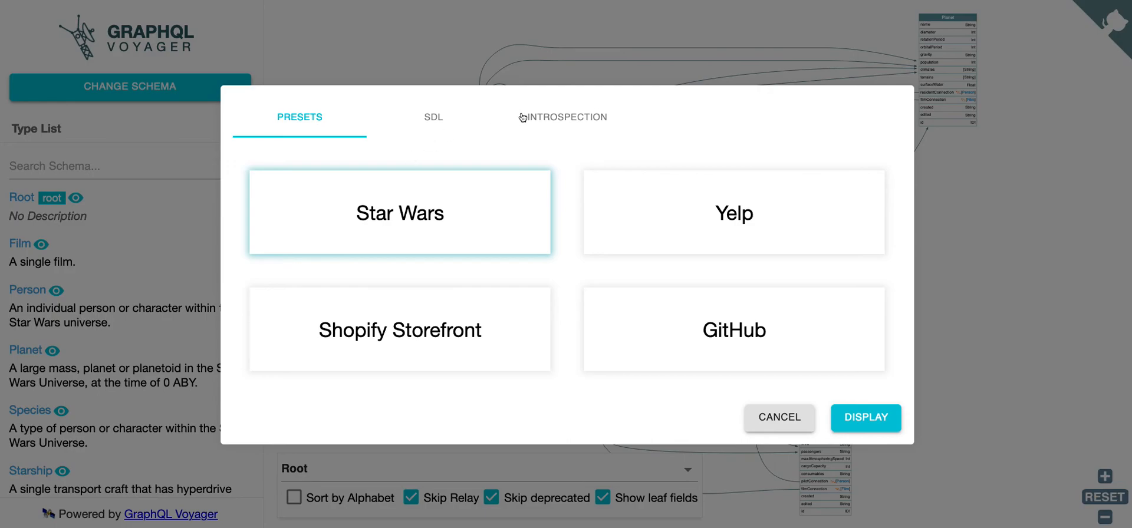
left_click(567, 116)
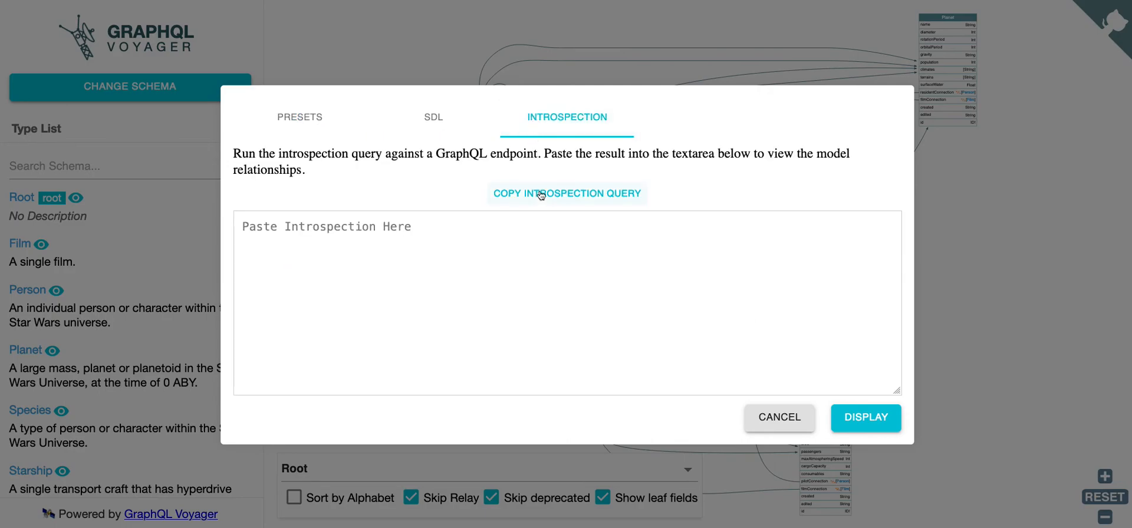
left_click(540, 193)
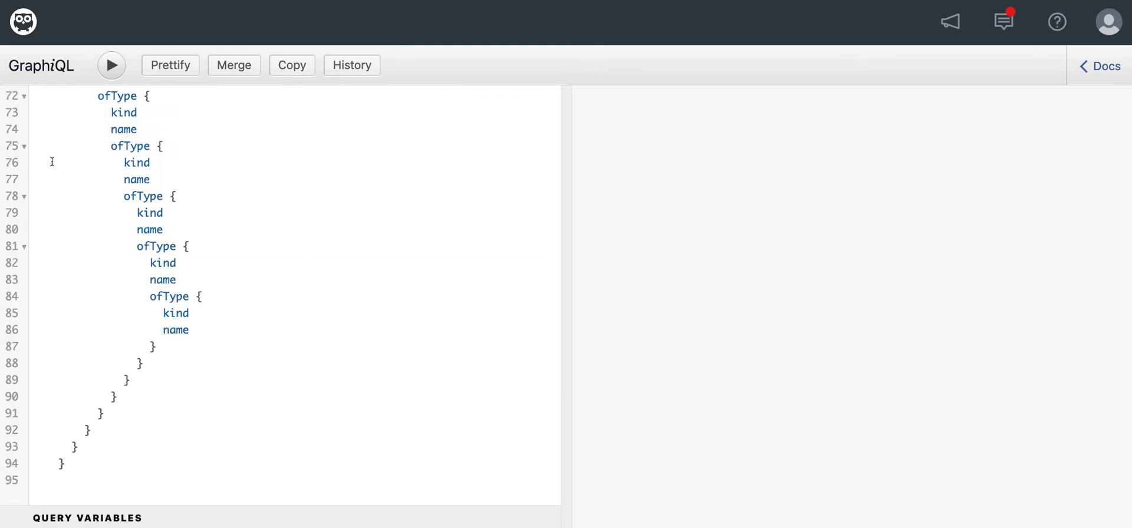
- Run the pasted introspection query in Humio's GraphiQL
left_click(111, 65)
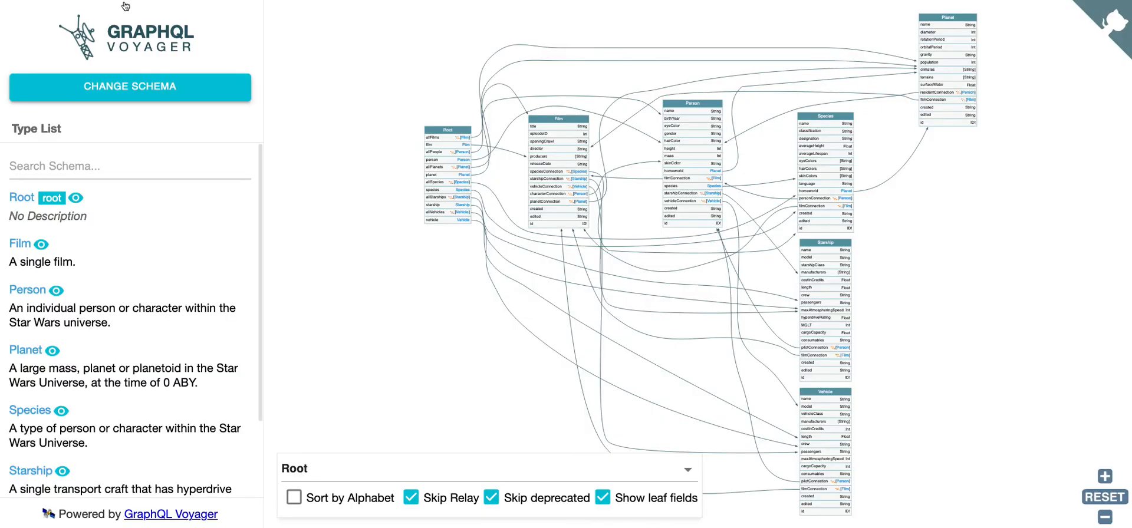
- Paste Humio's introspection result into Voyager's Introspection tab and display the graph
left_click(130, 87)
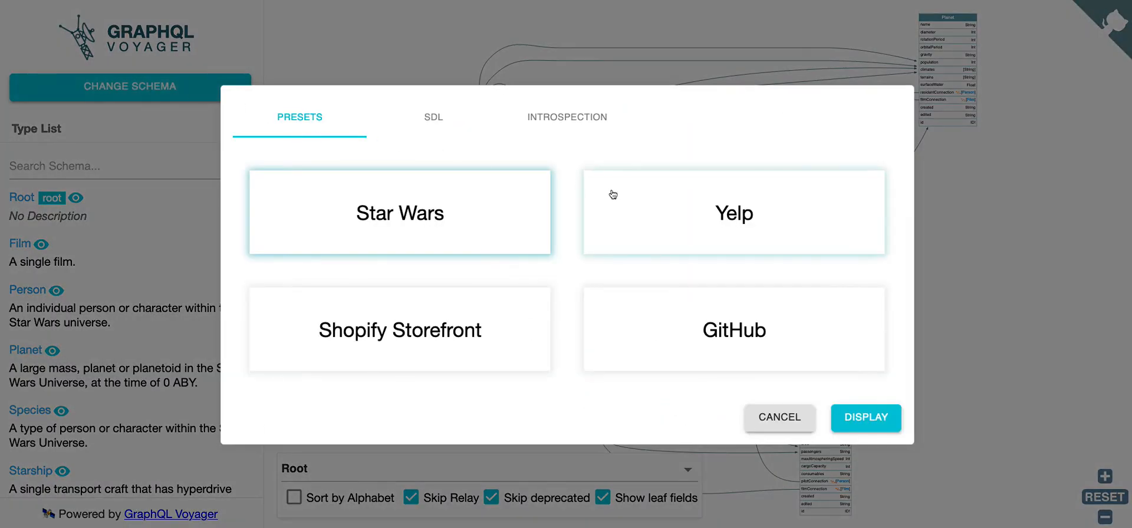
left_click(567, 117)
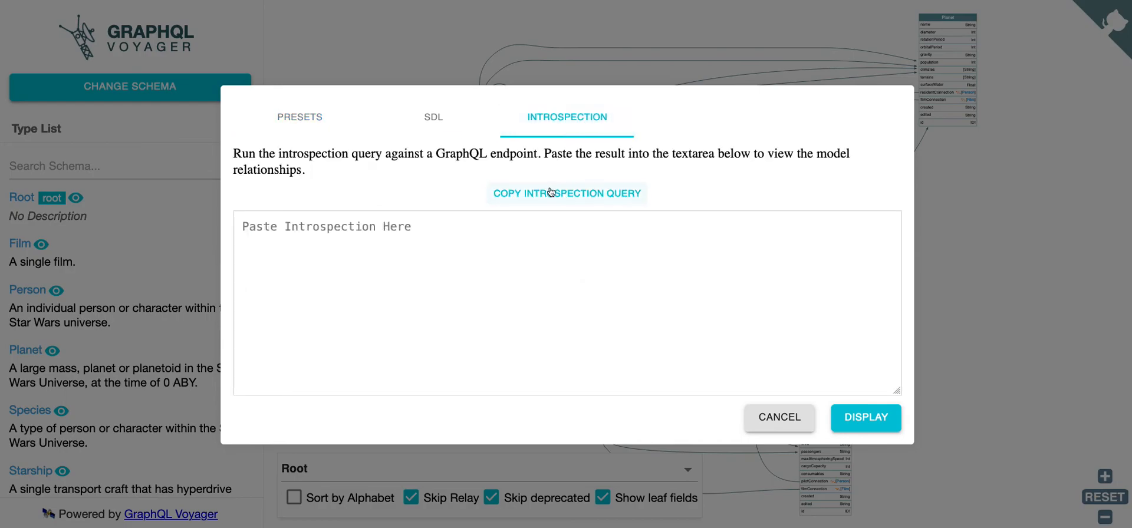
left_click(520, 236)
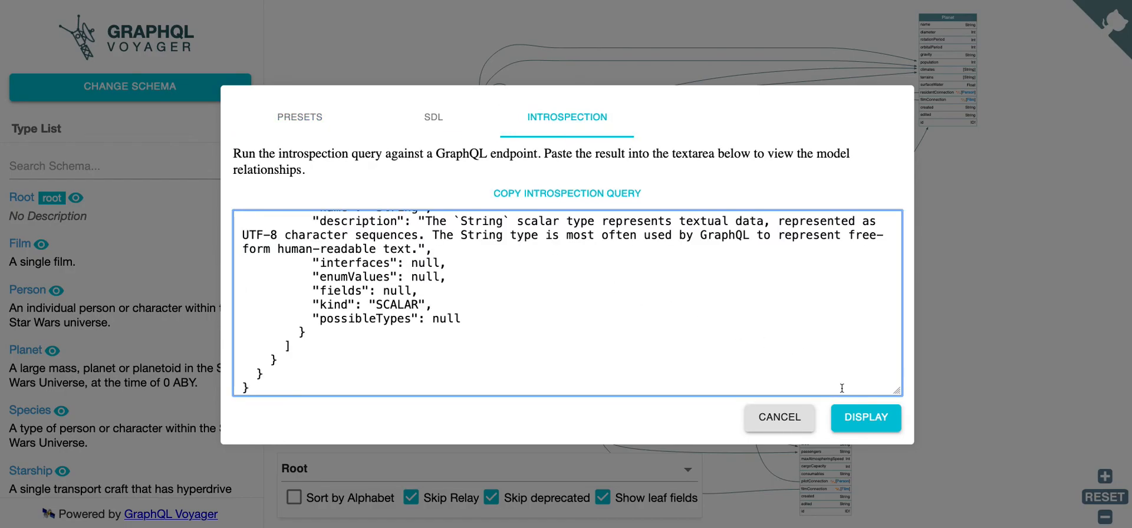
left_click(866, 418)
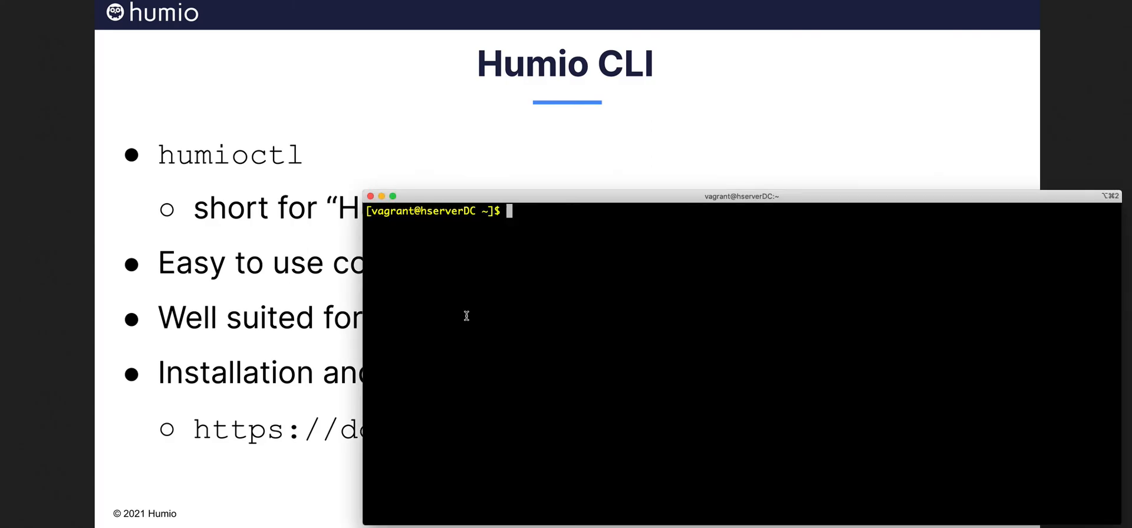
- Run humioctl status to confirm the Humio server is OK with its version, then clear the screen
type("humioctl")
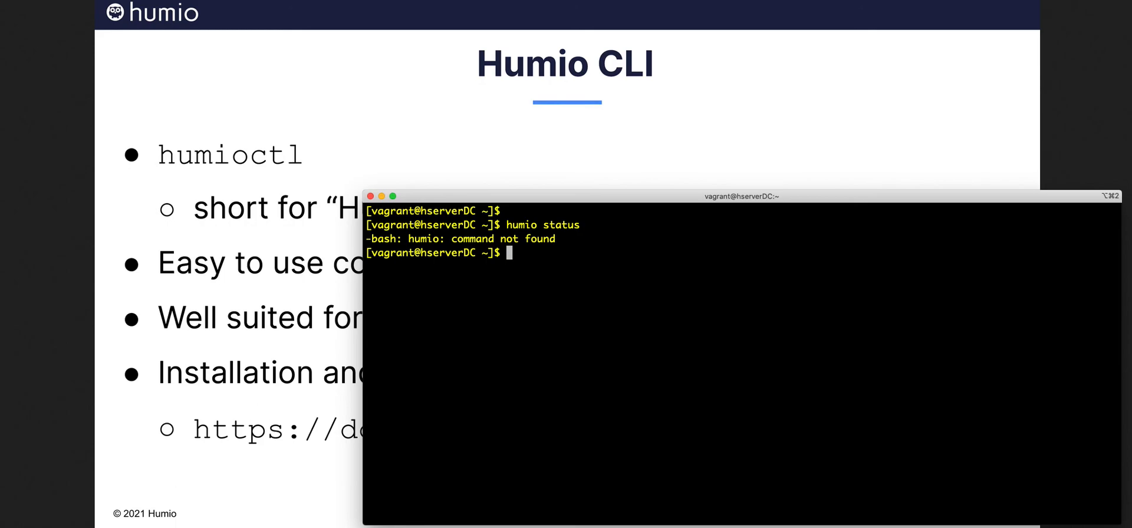
type("hum")
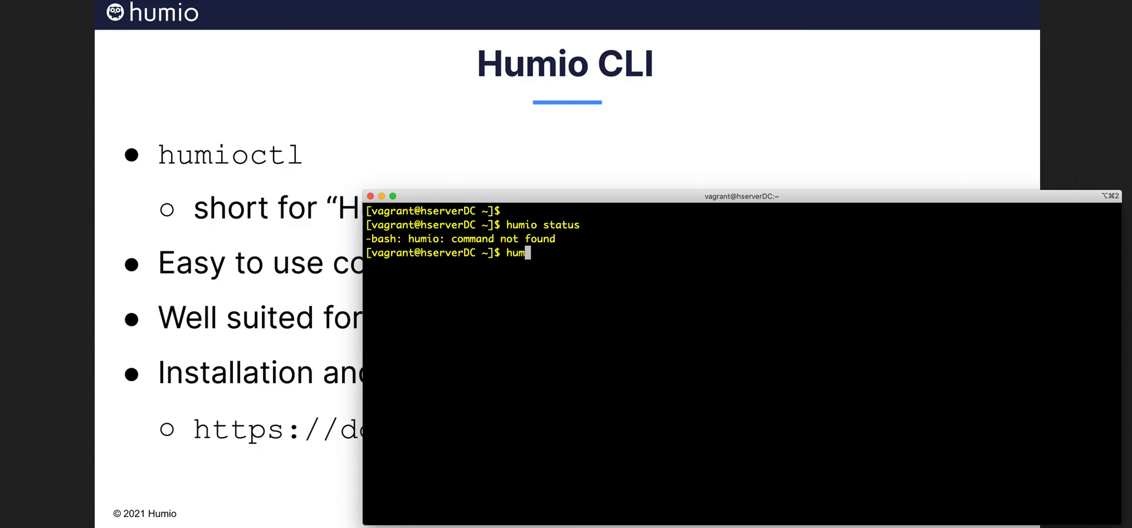
type("ioctl status")
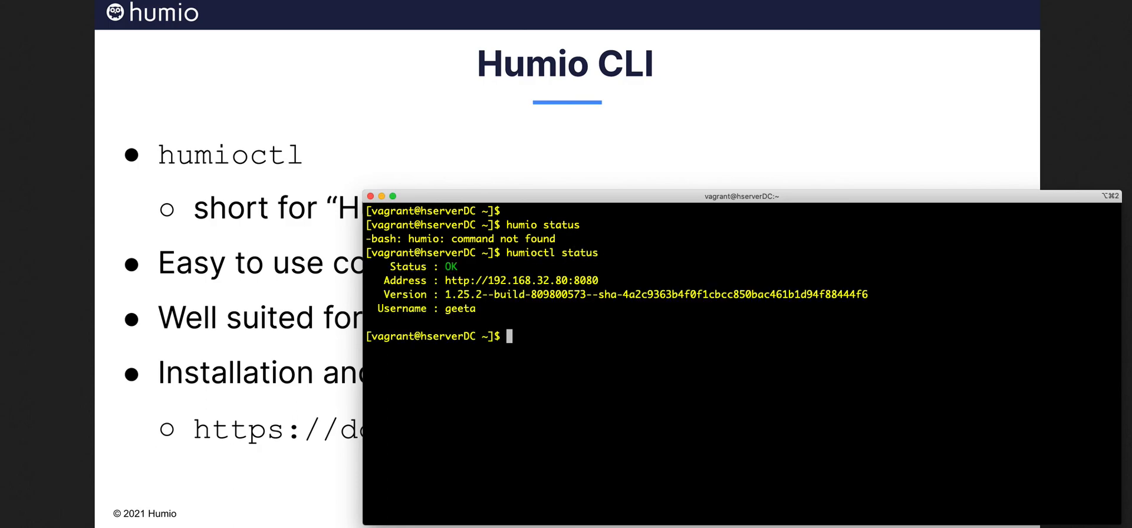
type("cl")
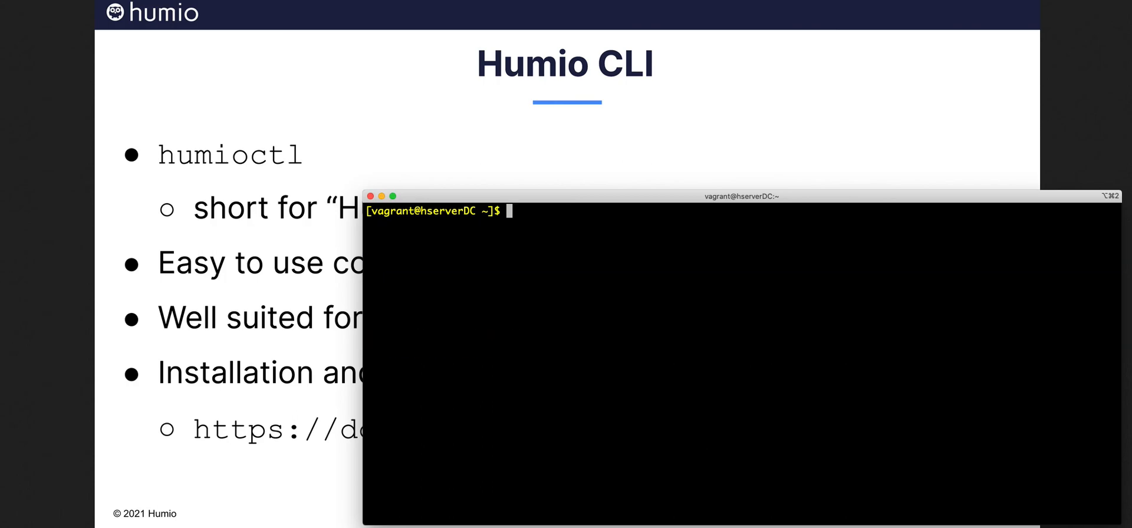
type("hum")
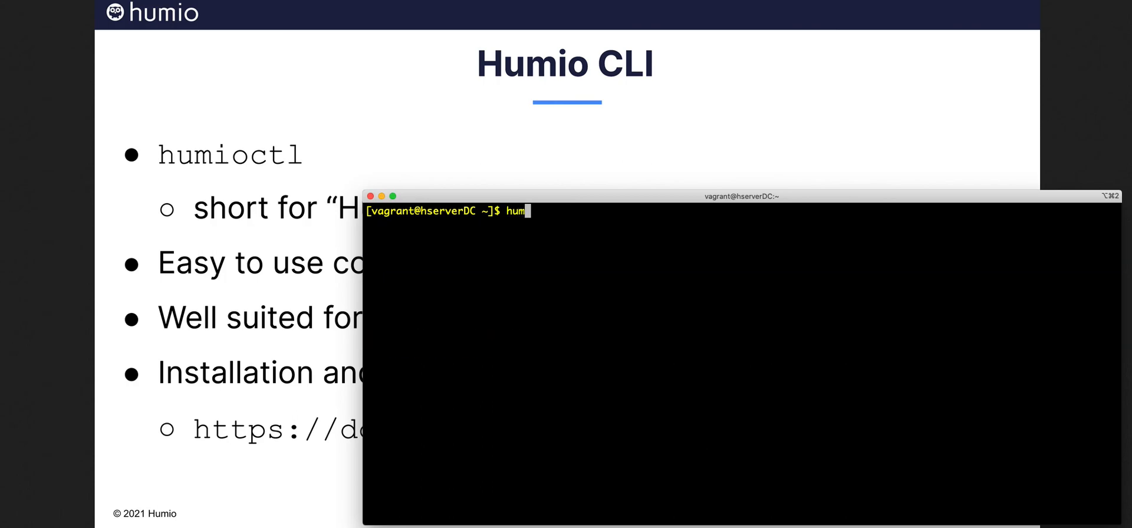